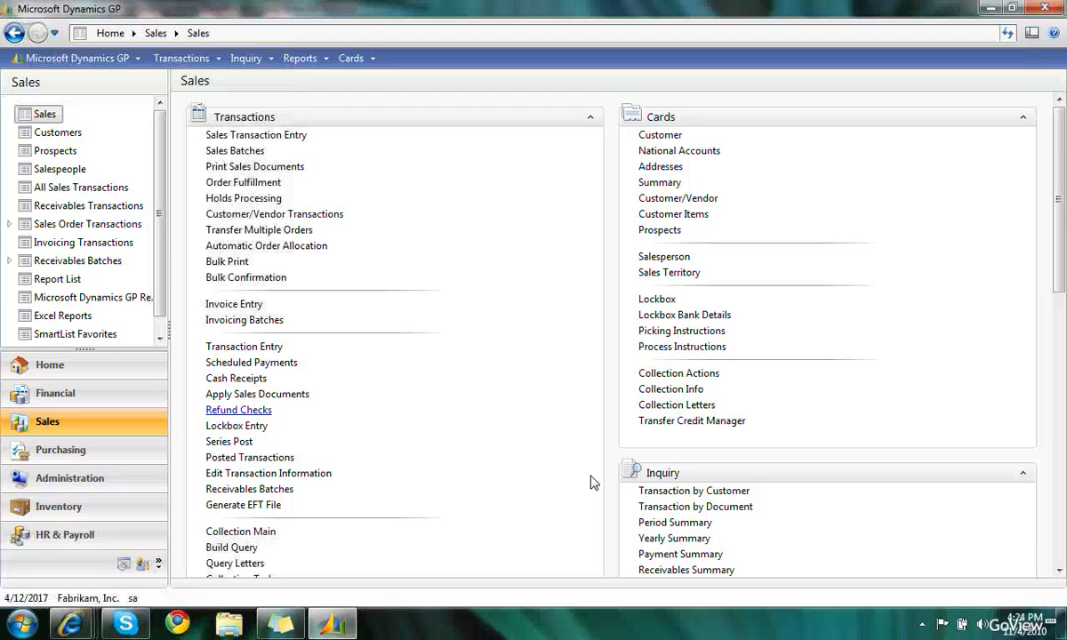
{"action": "mouse_move", "coordinate": [374, 463]}
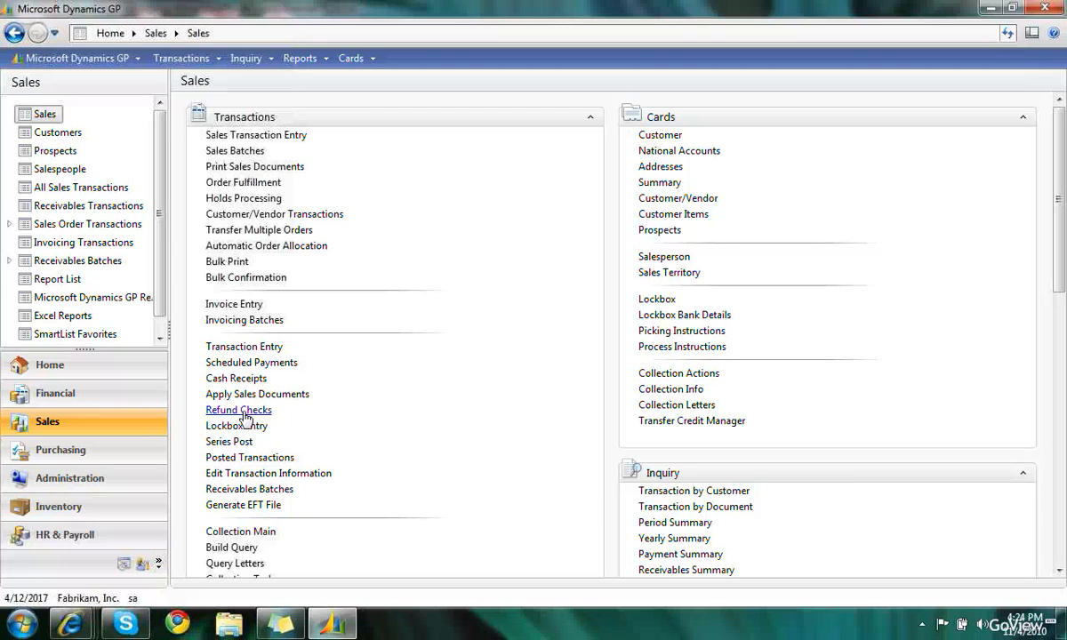
Step: Open Create Refund Checks from the Sales Transactions list
{"action": "left_click", "coordinate": [238, 409]}
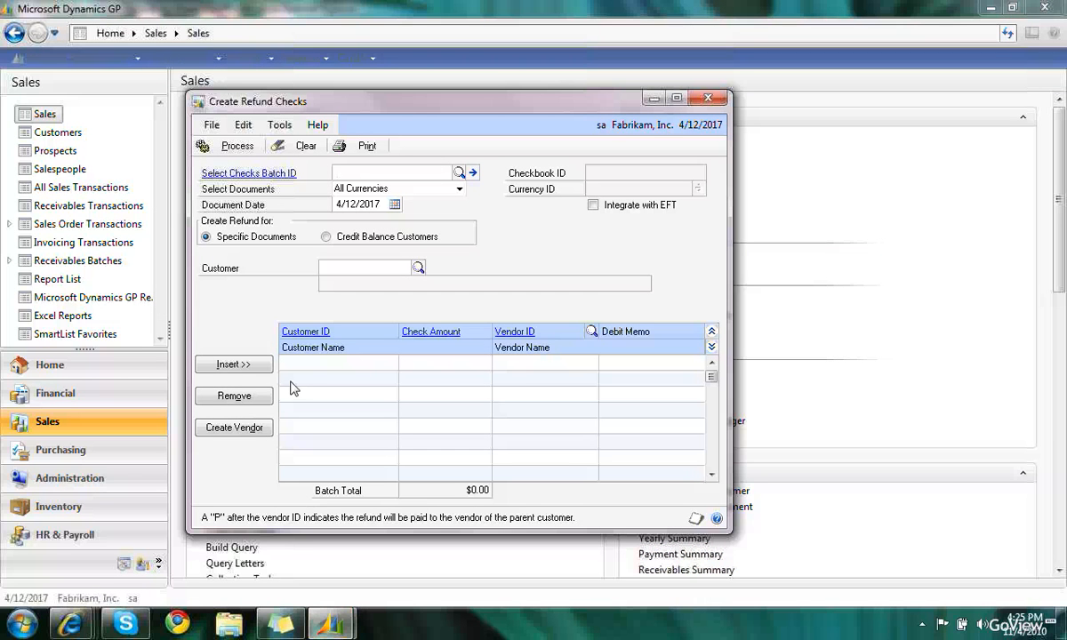
{"action": "left_click", "coordinate": [392, 172]}
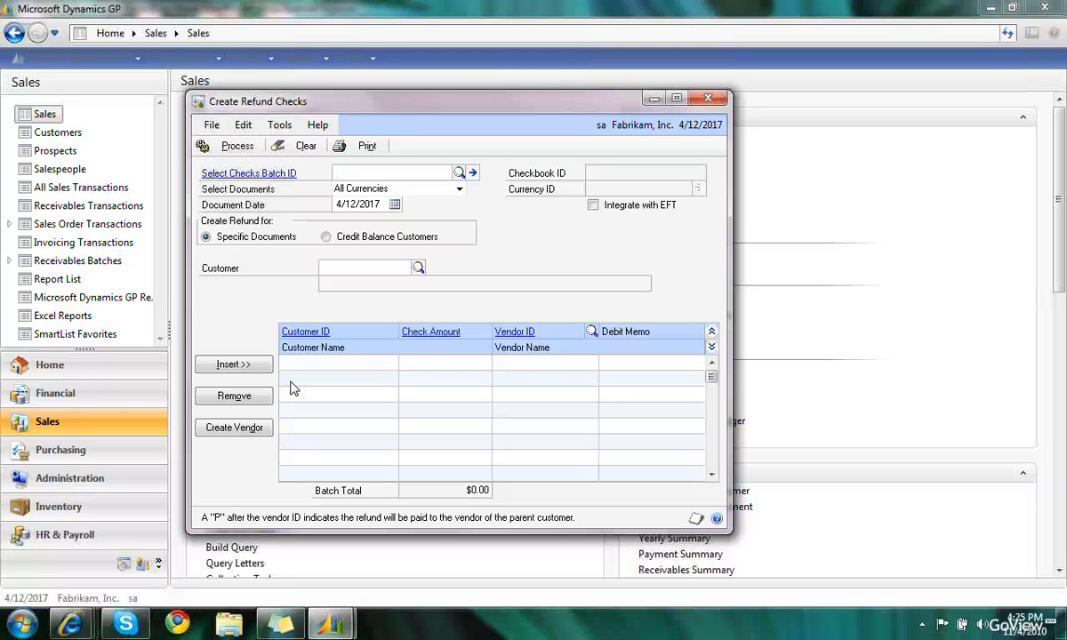
Step: Add a new payables batch CKECKS as the refund checks batch and save it
{"action": "left_click", "coordinate": [392, 173]}
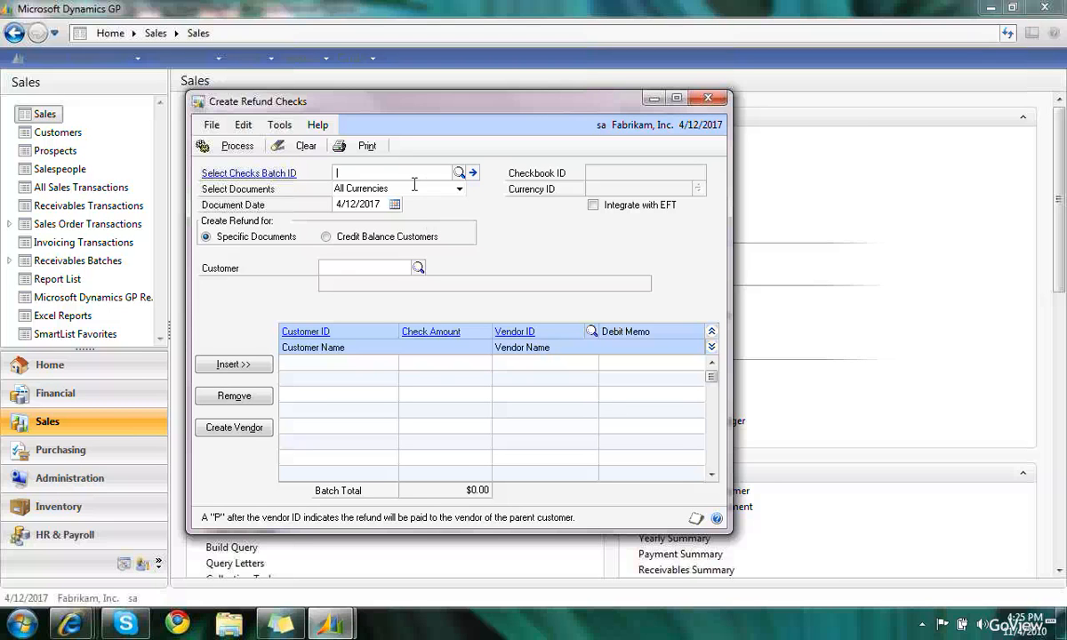
{"action": "type", "text": "CKECKS"}
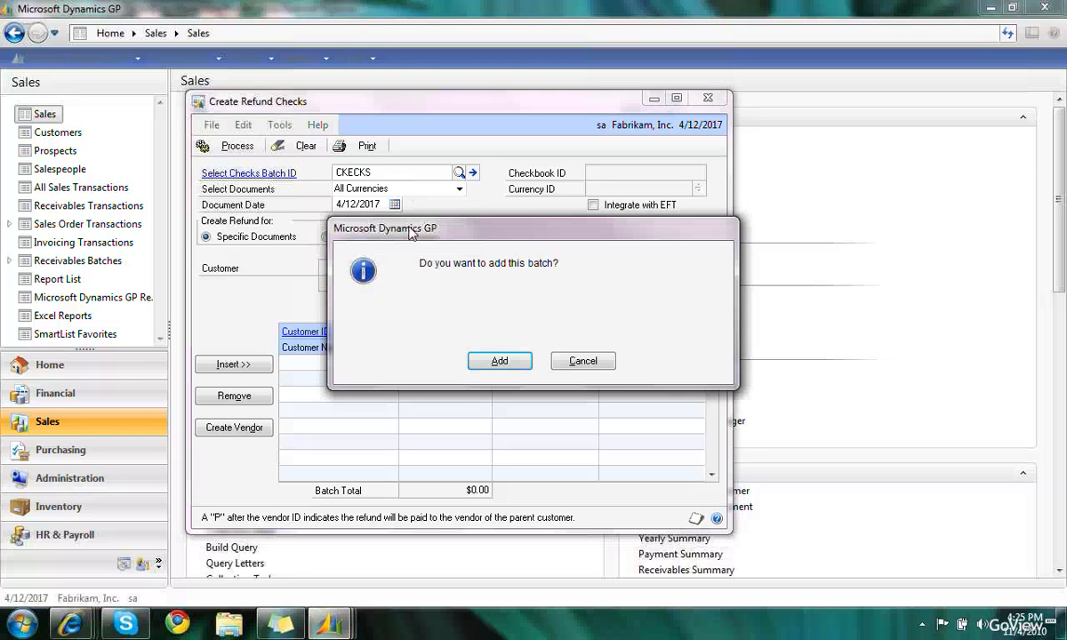
{"action": "left_click", "coordinate": [498, 359]}
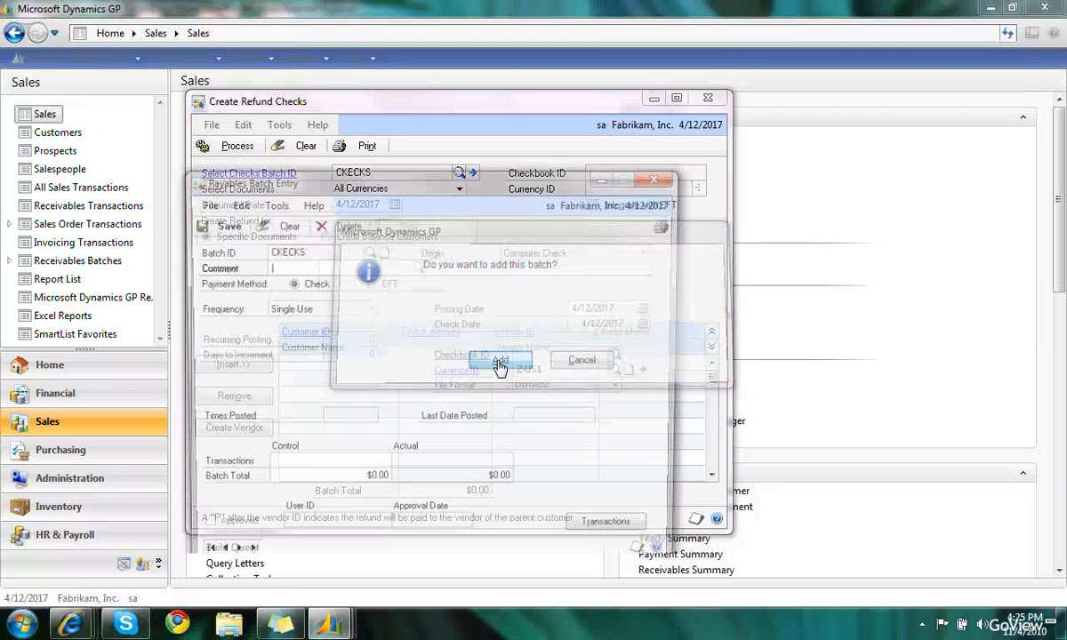
{"action": "left_click", "coordinate": [502, 359]}
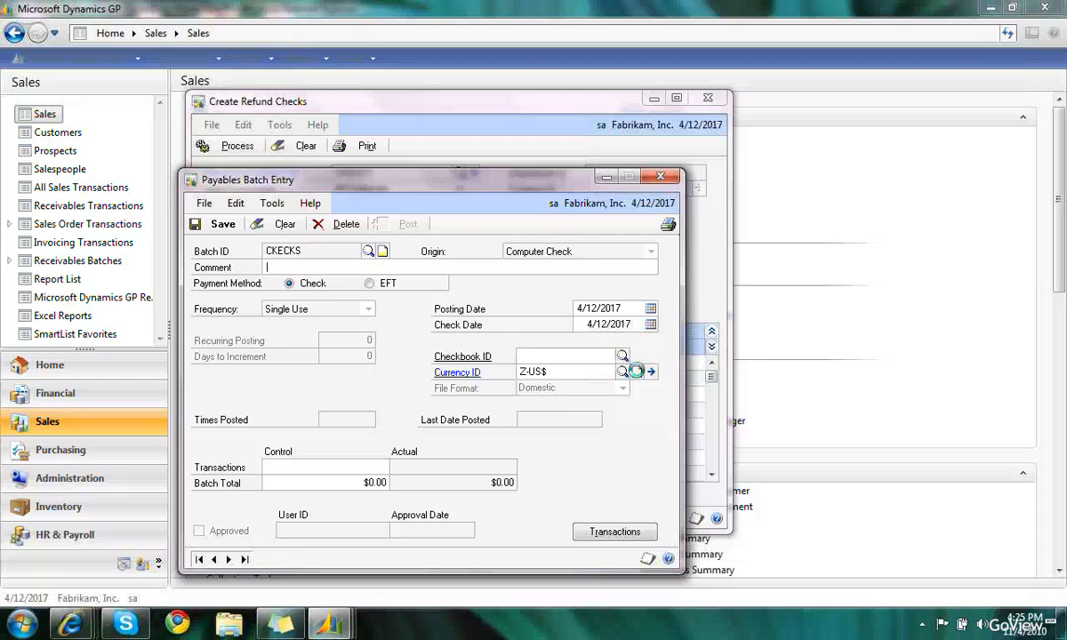
{"action": "left_click", "coordinate": [622, 356]}
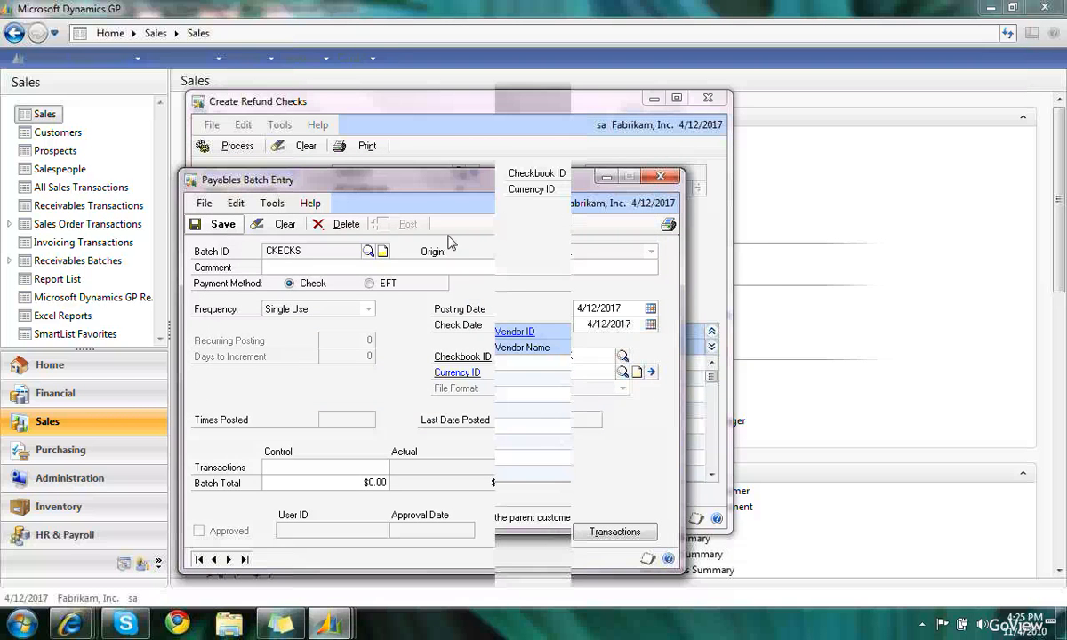
{"action": "left_click", "coordinate": [661, 176]}
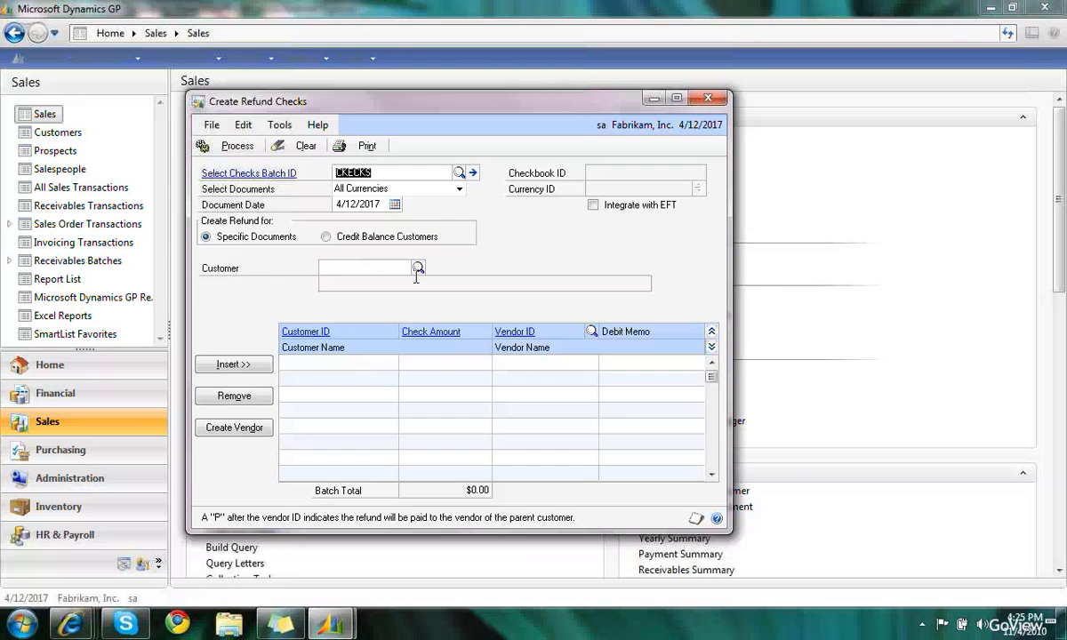
{"action": "mouse_move", "coordinate": [394, 269]}
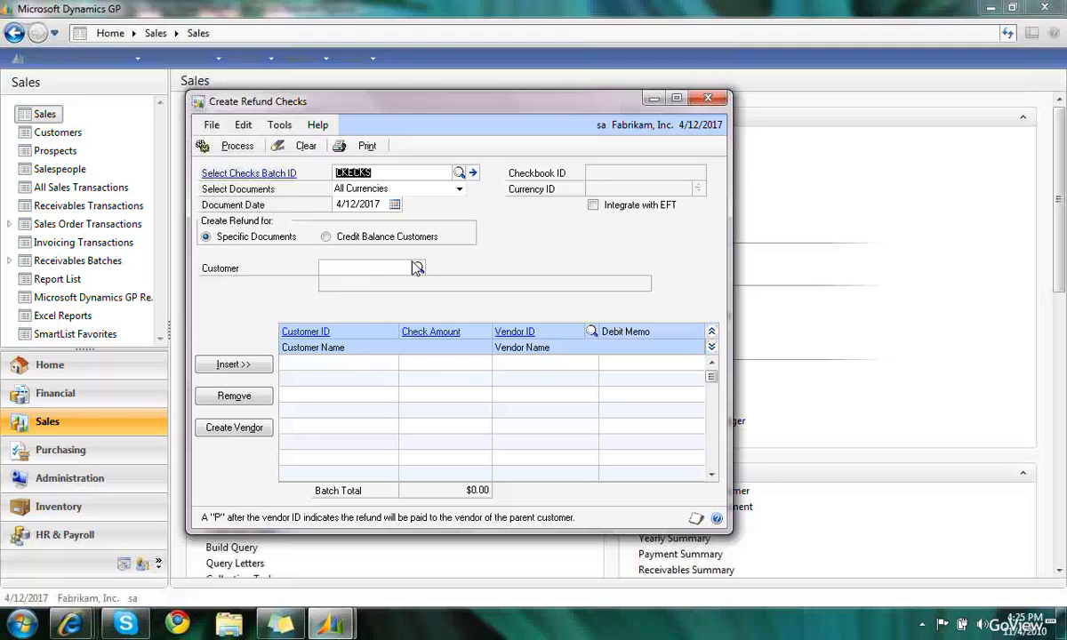
{"action": "mouse_move", "coordinate": [355, 258]}
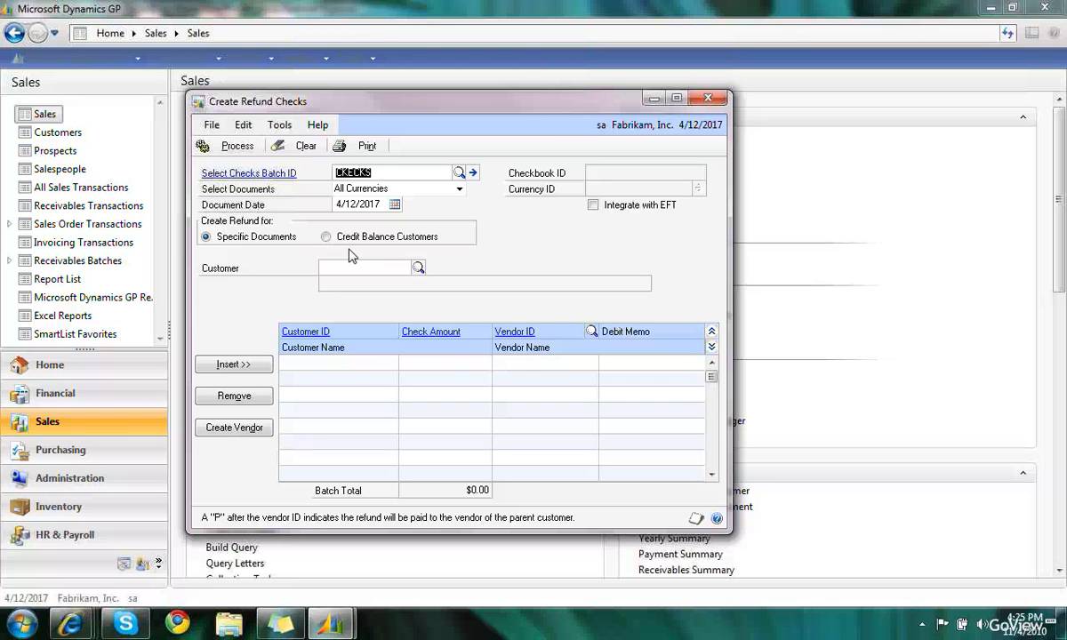
{"action": "mouse_move", "coordinate": [334, 242]}
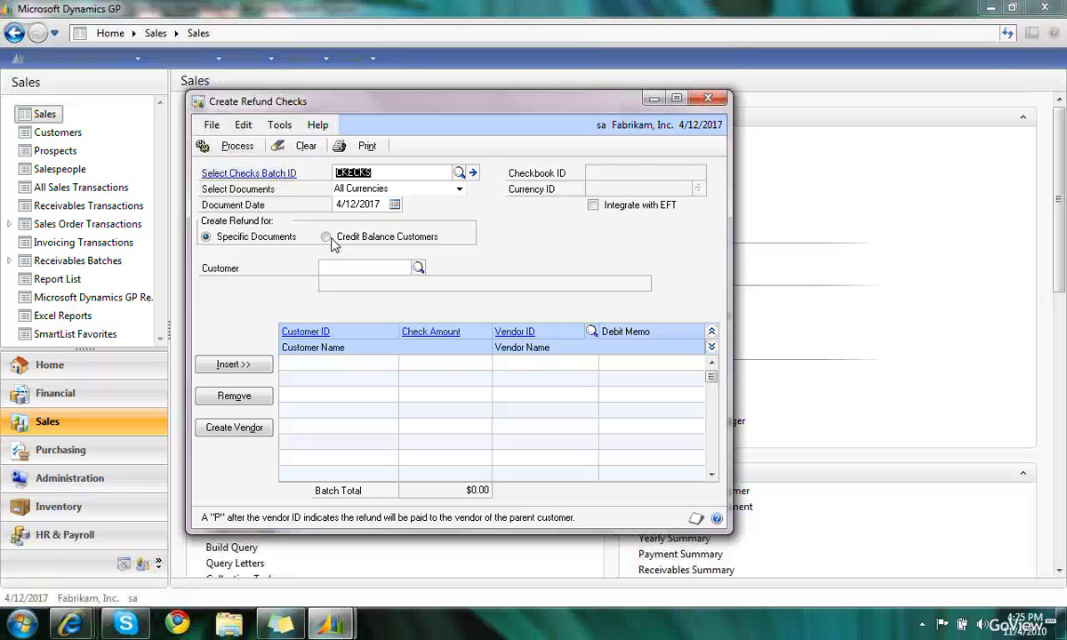
Step: Refund credit-balance customers from AARONFIT0001 to WORLDENT0001 via the lookups
{"action": "left_click", "coordinate": [327, 237]}
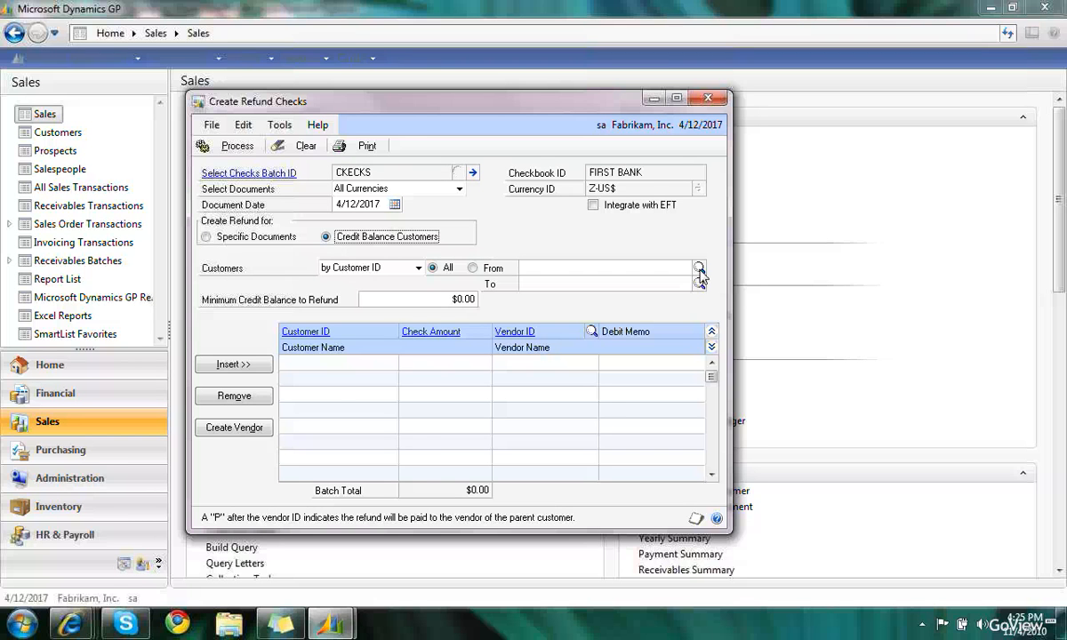
{"action": "left_click", "coordinate": [700, 267]}
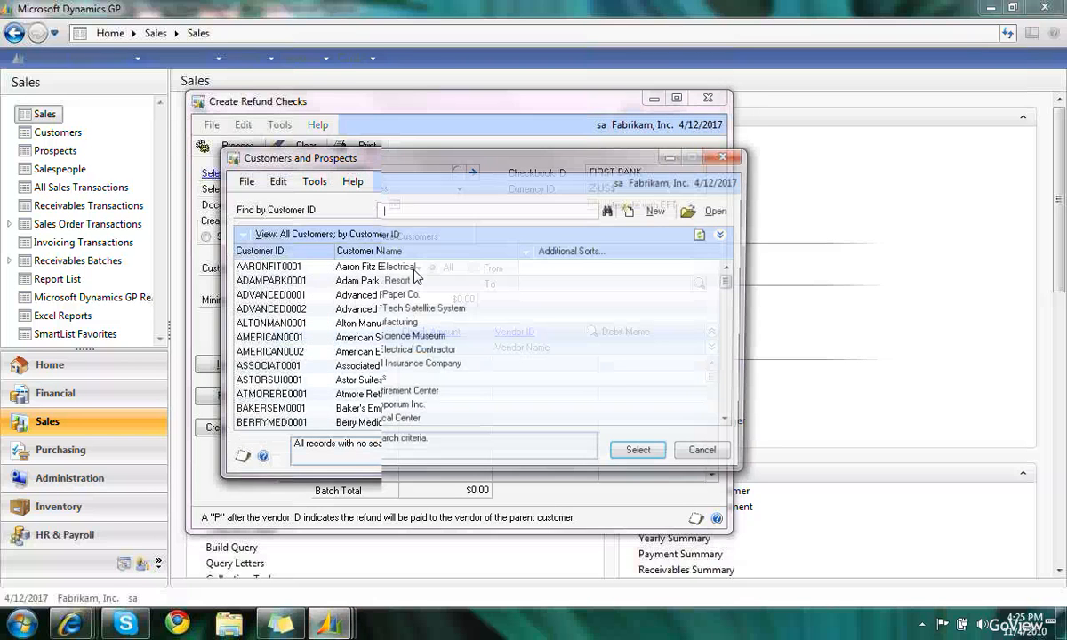
{"action": "left_click", "coordinate": [637, 448]}
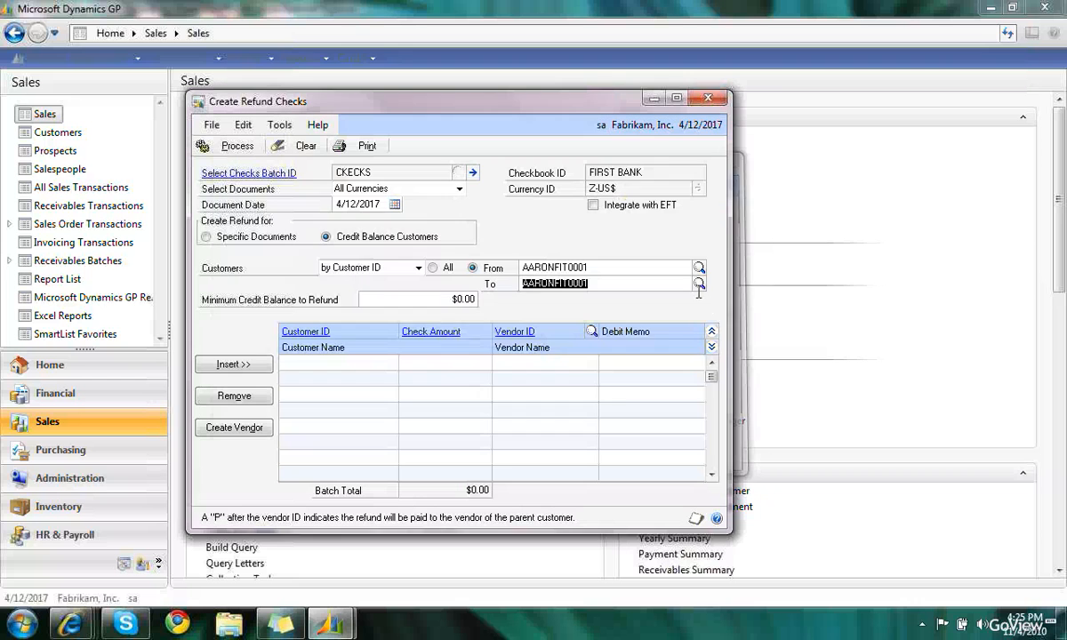
{"action": "left_click", "coordinate": [701, 266]}
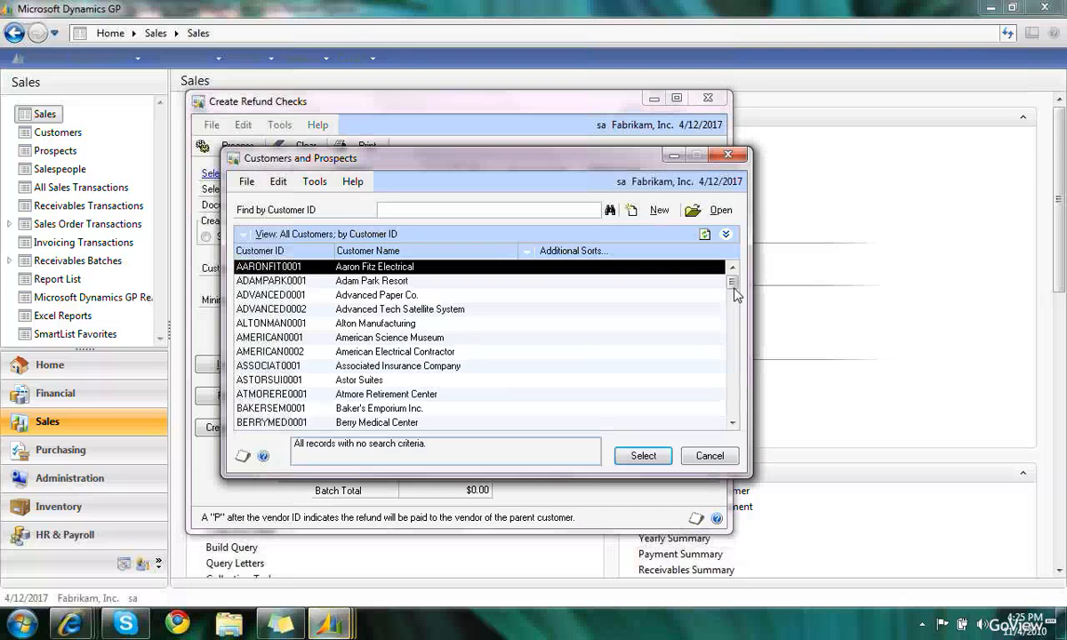
{"action": "scroll", "scroll_direction": "down", "scroll_amount": 3}
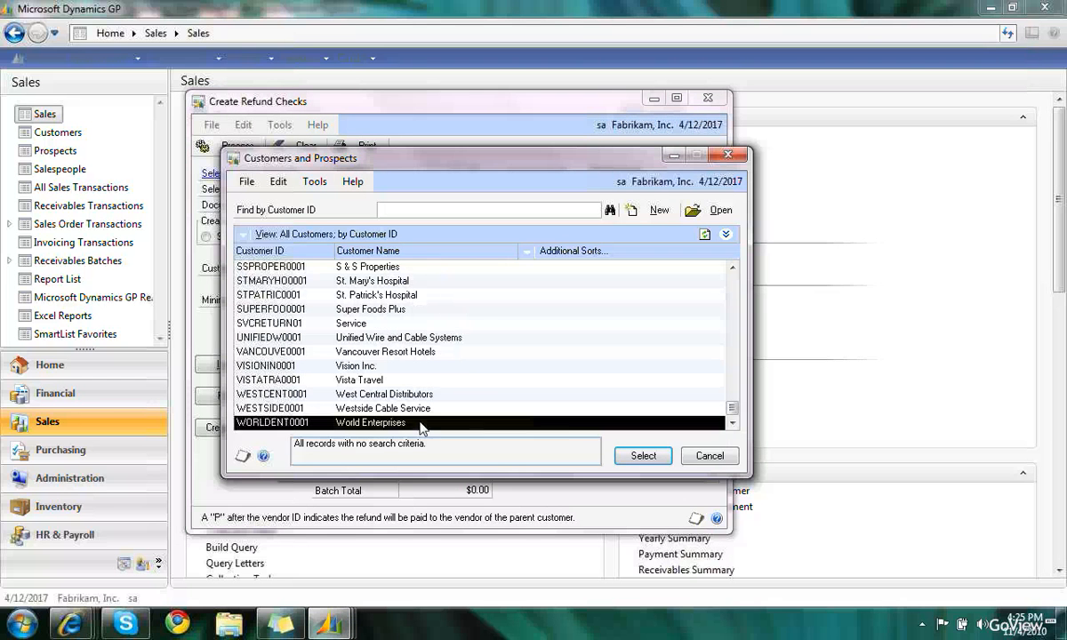
{"action": "left_click", "coordinate": [642, 456]}
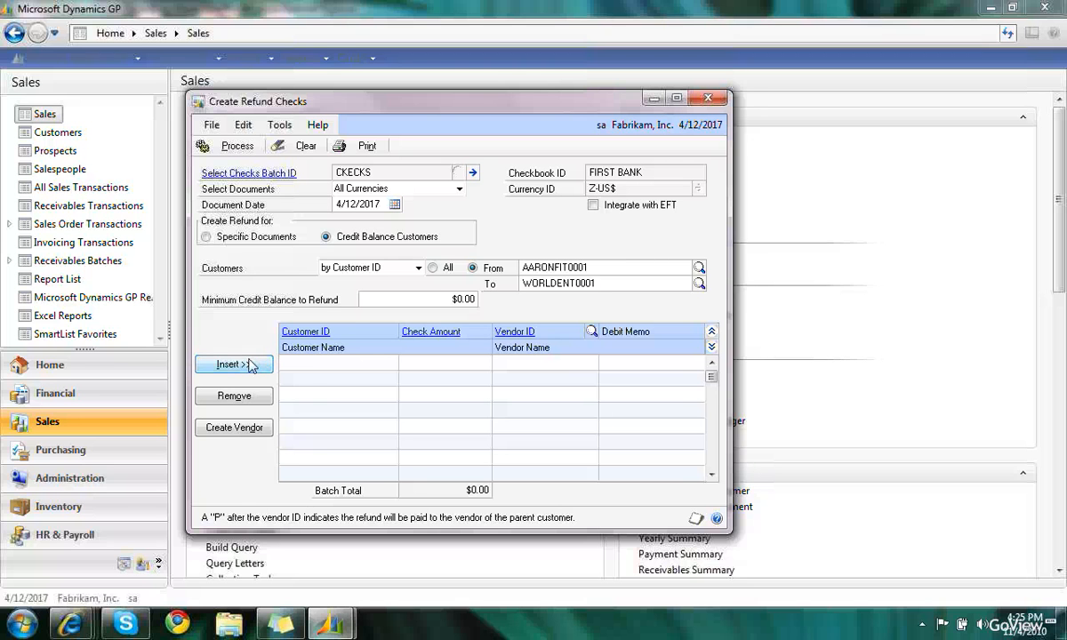
Step: Insert the customers, then remove CENTRALC0001 and CENTERSU0001, leaving KELLYCON0001 at $731.94
{"action": "left_click", "coordinate": [232, 364]}
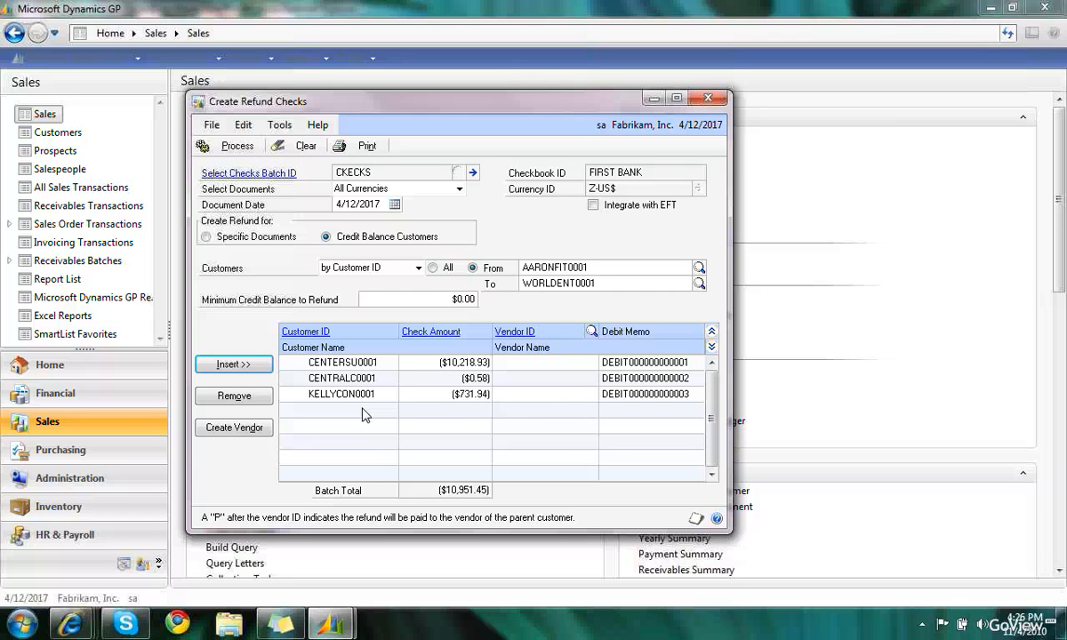
{"action": "mouse_move", "coordinate": [491, 388]}
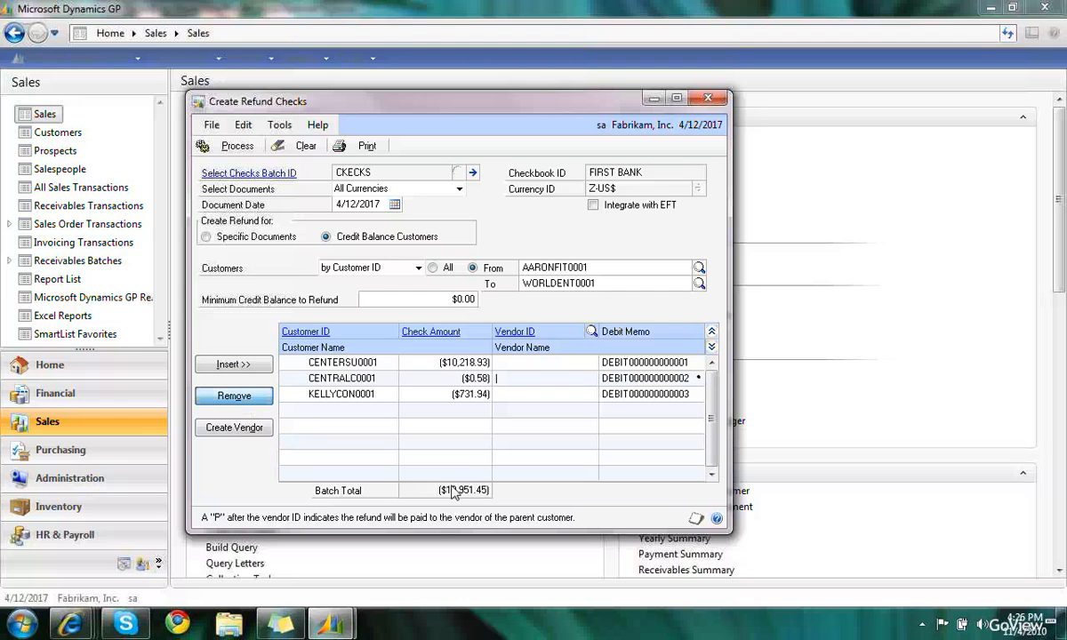
{"action": "left_click", "coordinate": [235, 395]}
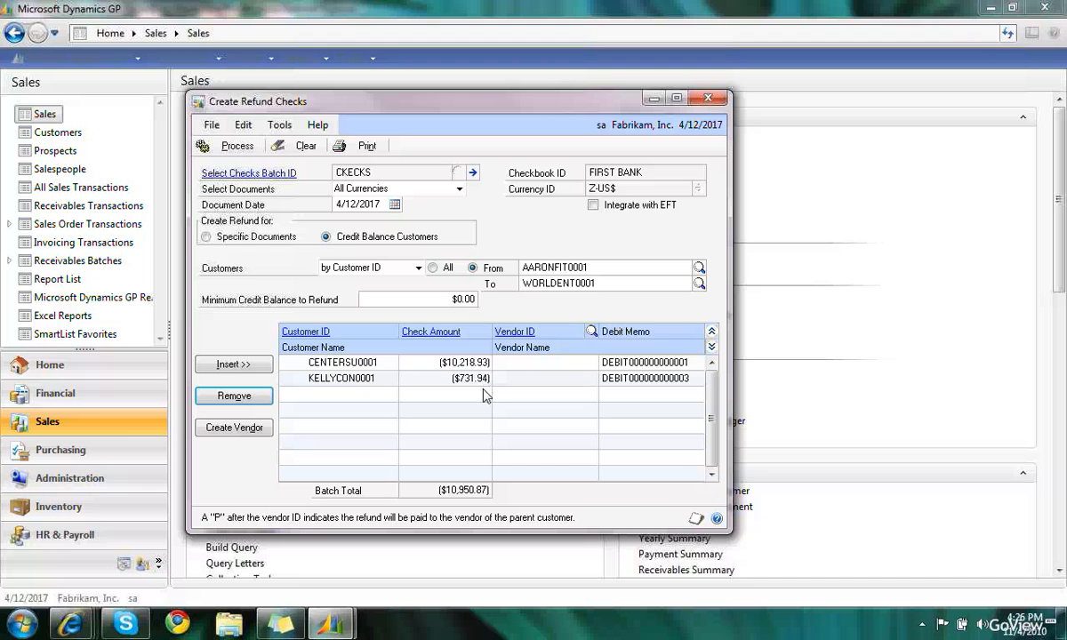
{"action": "mouse_move", "coordinate": [434, 381]}
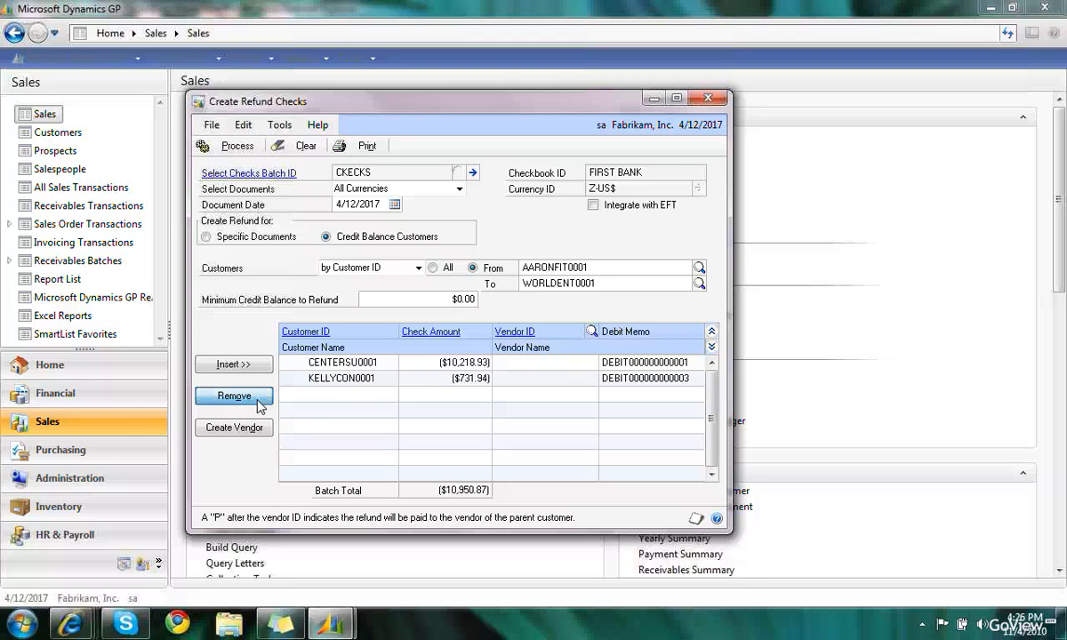
{"action": "left_click", "coordinate": [235, 395]}
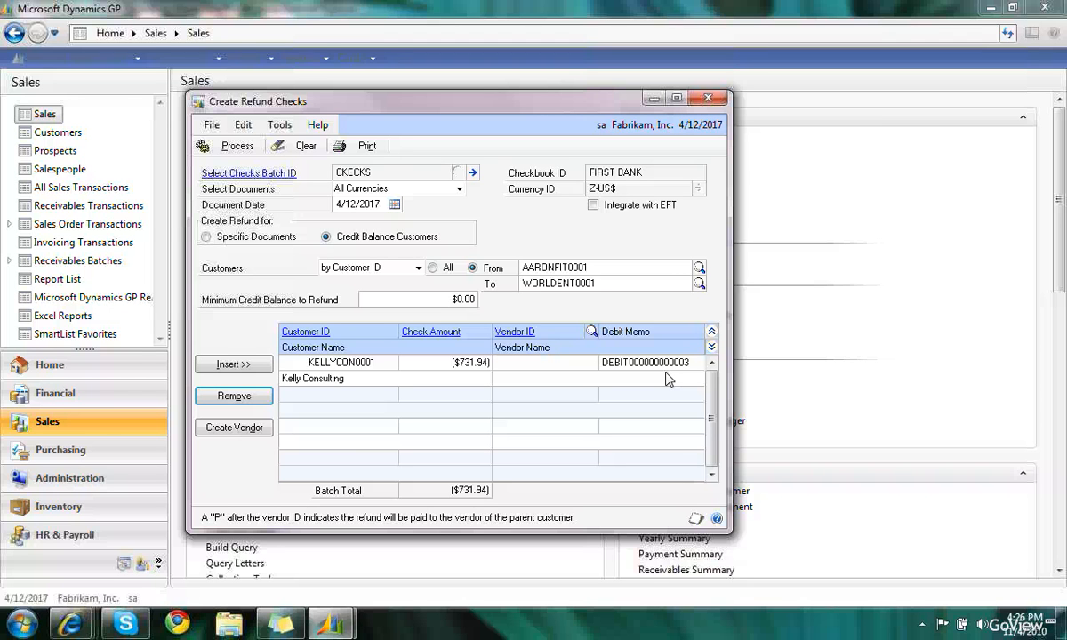
{"action": "mouse_move", "coordinate": [658, 399]}
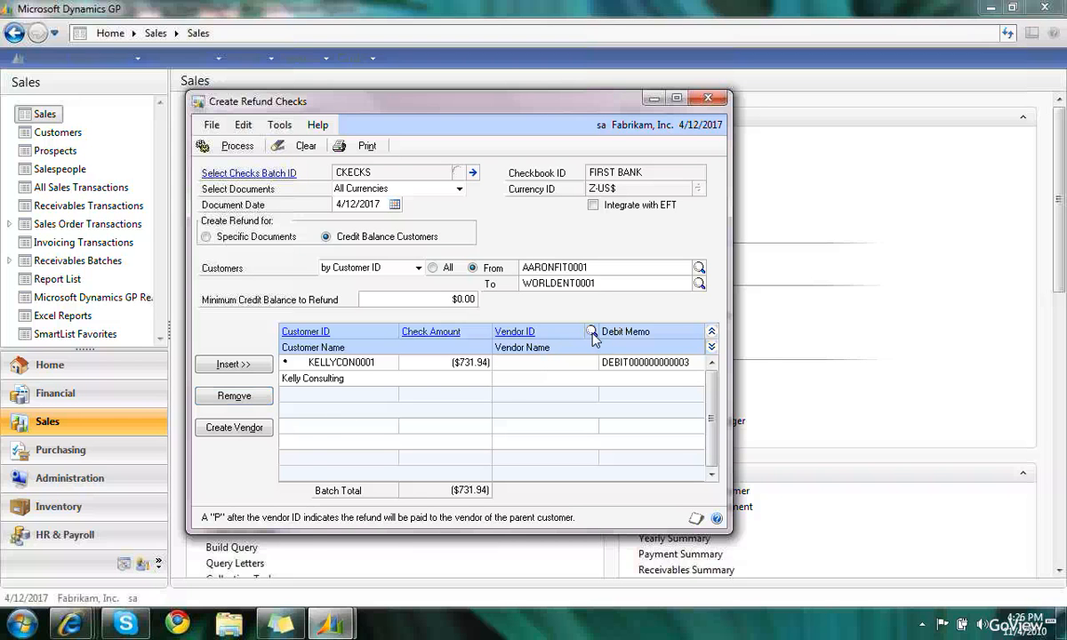
Step: Create and save vendor KELLYCON0001 for Kelly Consulting from its refund line
{"action": "left_click", "coordinate": [591, 332]}
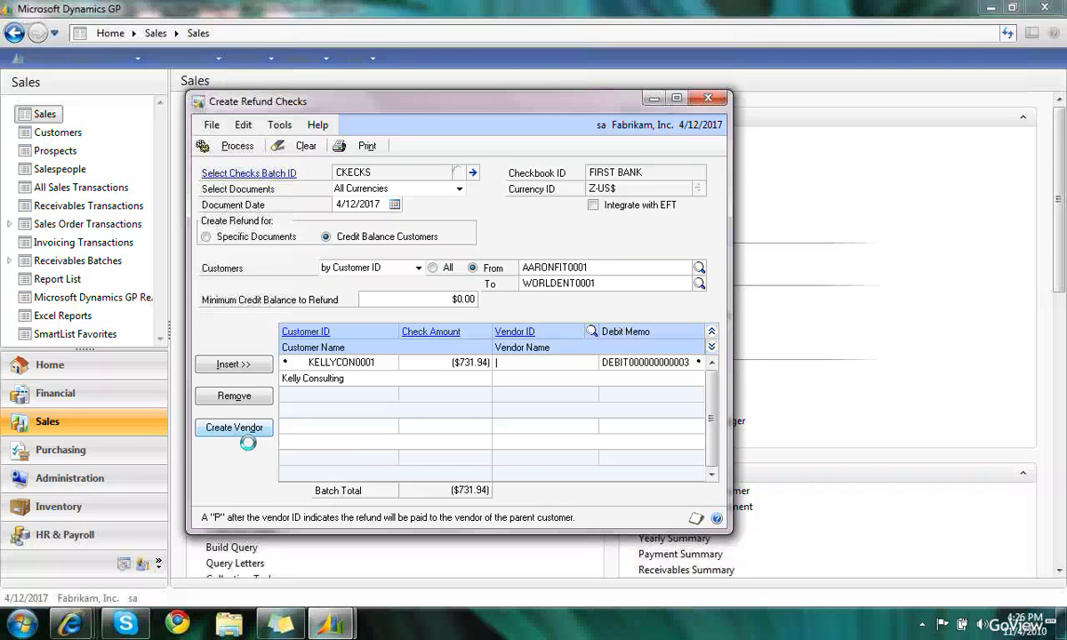
{"action": "left_click", "coordinate": [235, 427]}
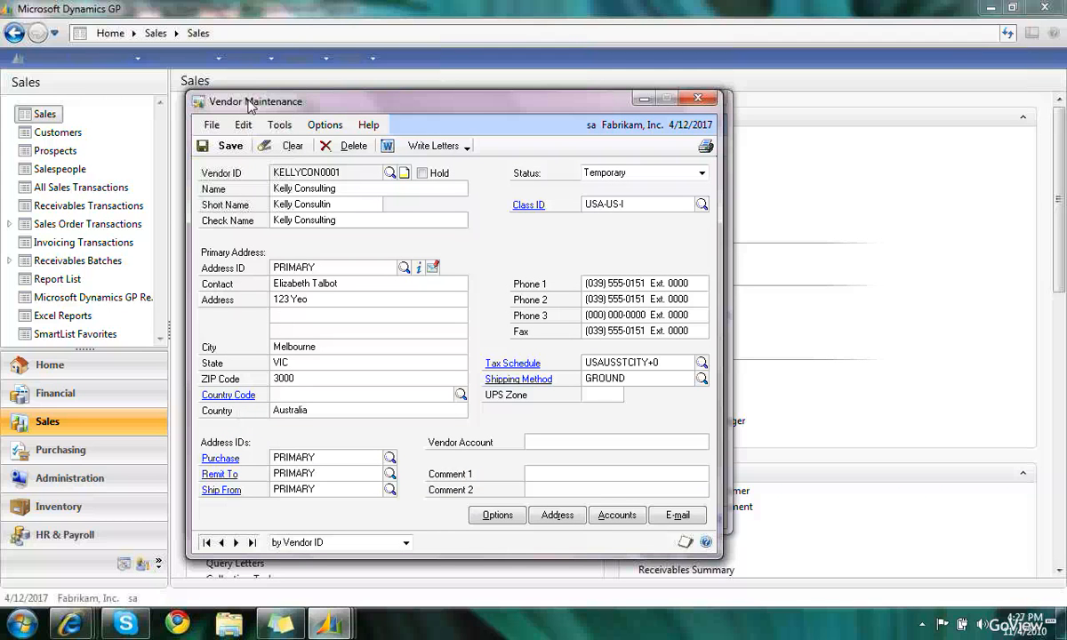
{"action": "mouse_move", "coordinate": [338, 187]}
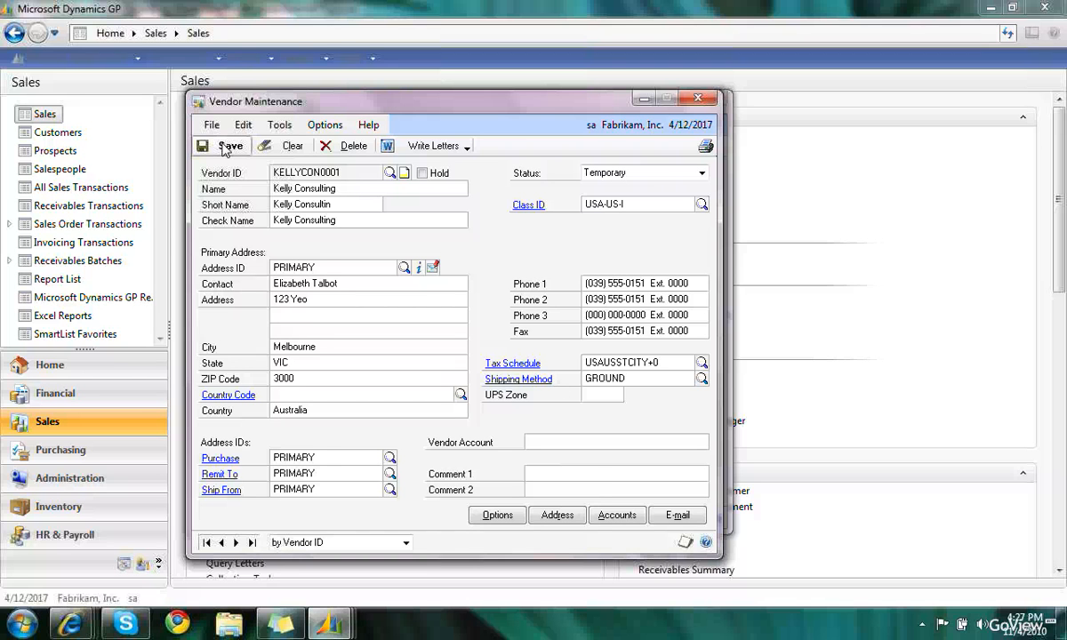
{"action": "left_click", "coordinate": [292, 145]}
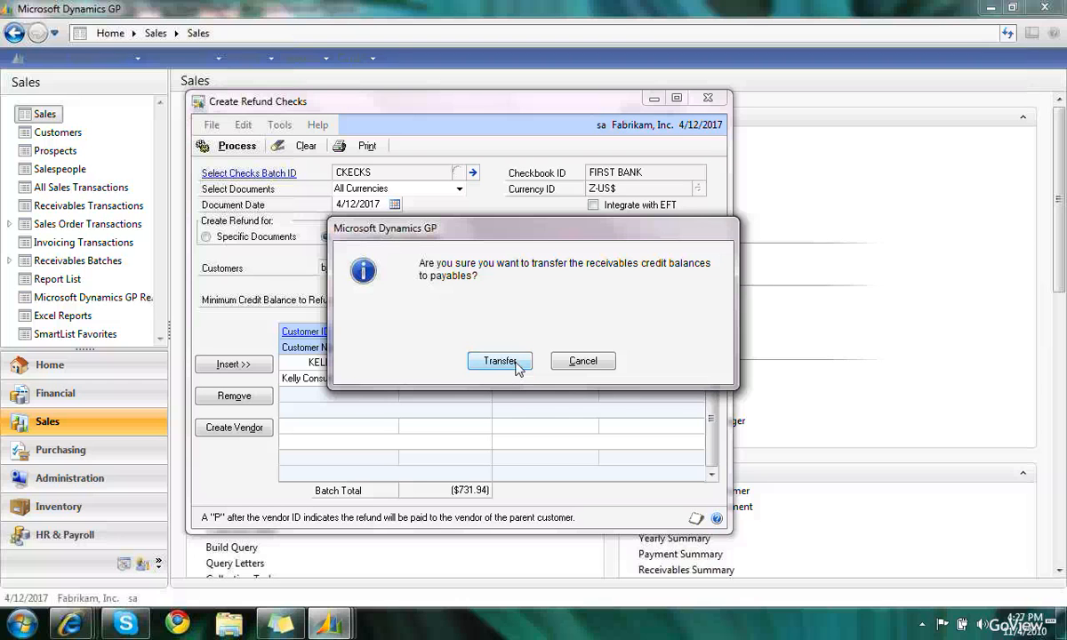
Step: Transfer the $731.94 credit balance to payables, skipping the distribution detail report
{"action": "left_click", "coordinate": [498, 361]}
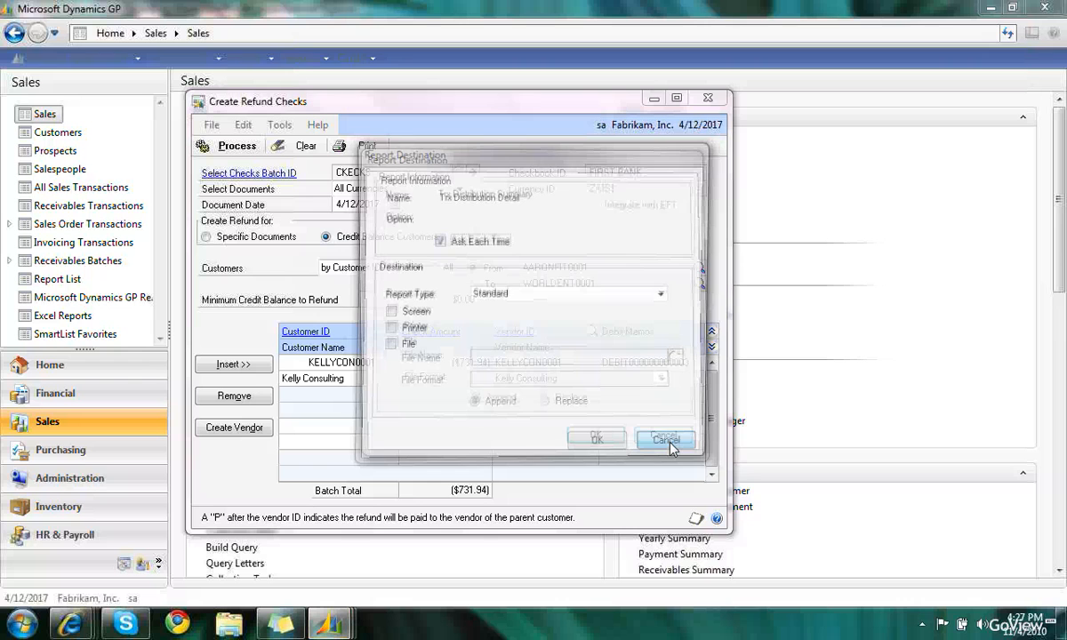
{"action": "left_click", "coordinate": [665, 438]}
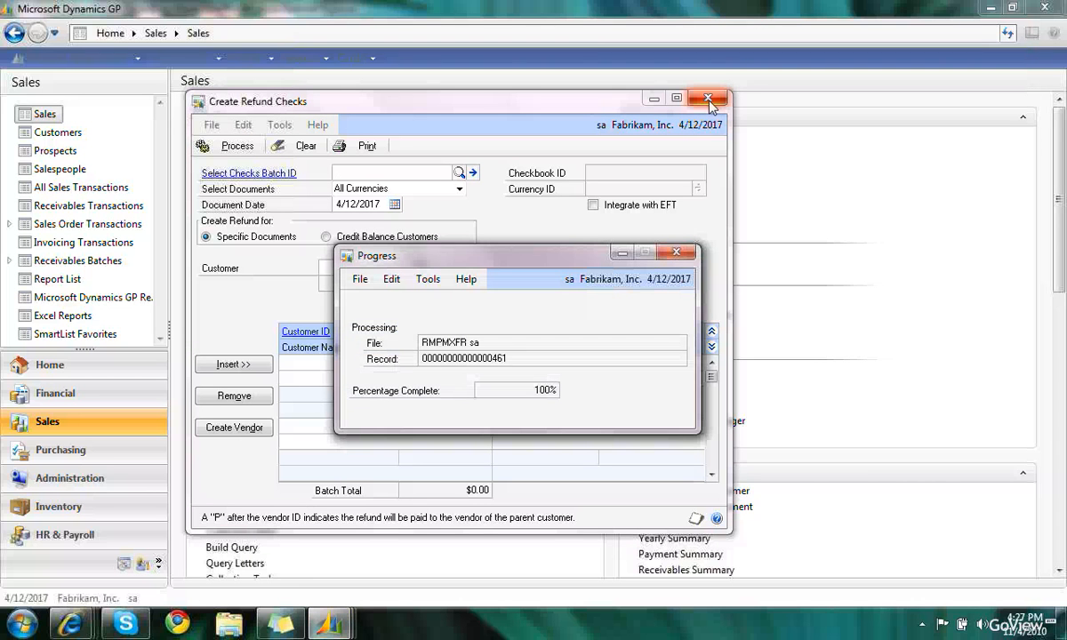
{"action": "left_click", "coordinate": [676, 253]}
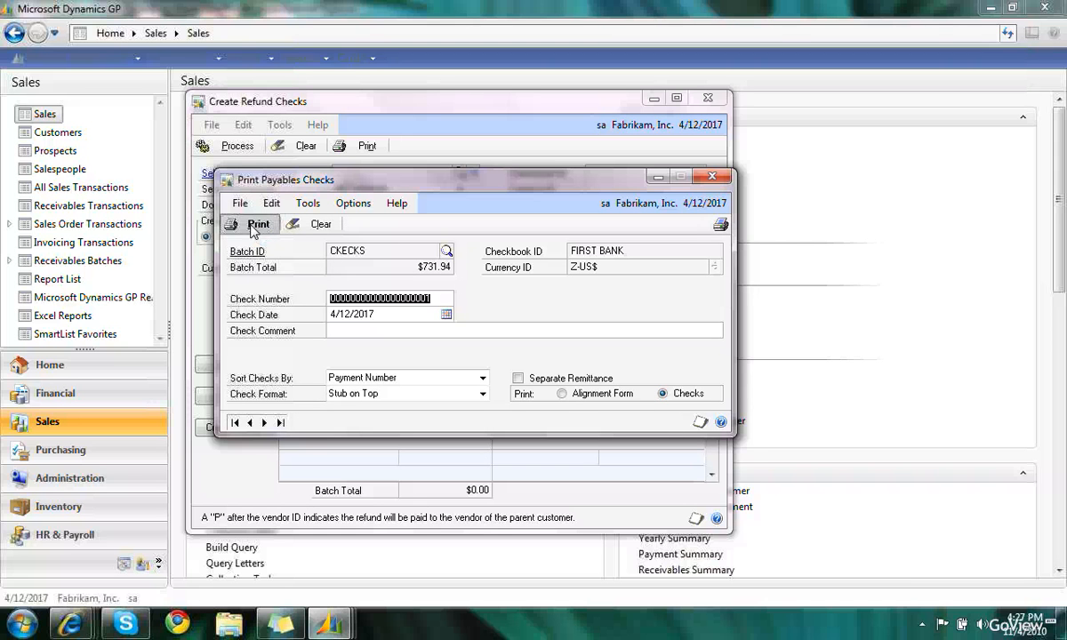
Step: Print the KELLYCON0001 refund check from batch CKECKS to screen and review it
{"action": "left_click", "coordinate": [260, 224]}
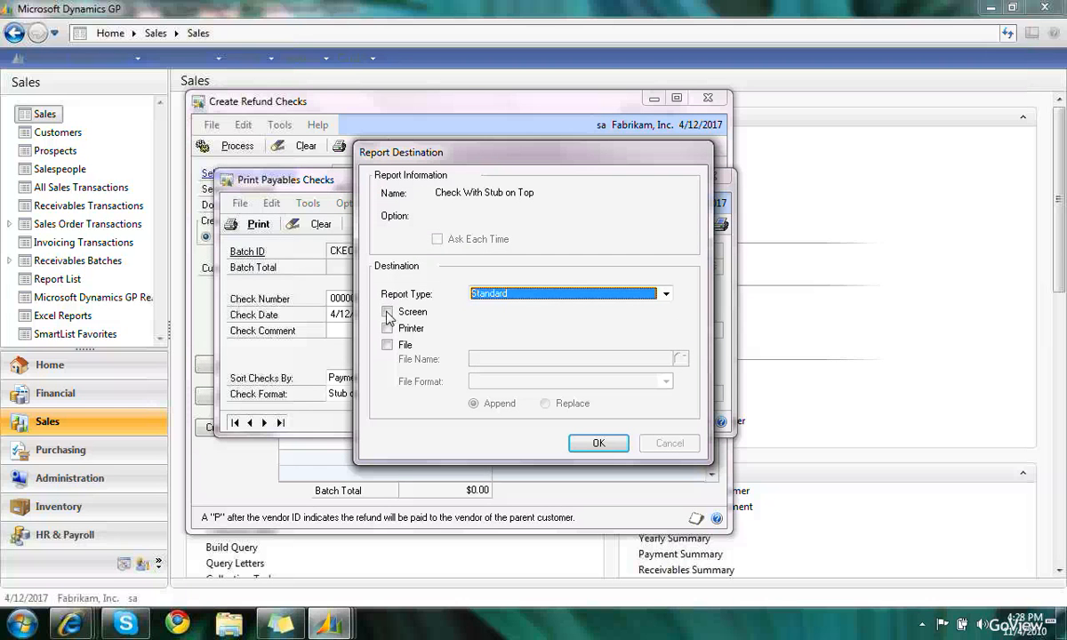
{"action": "left_click", "coordinate": [597, 443]}
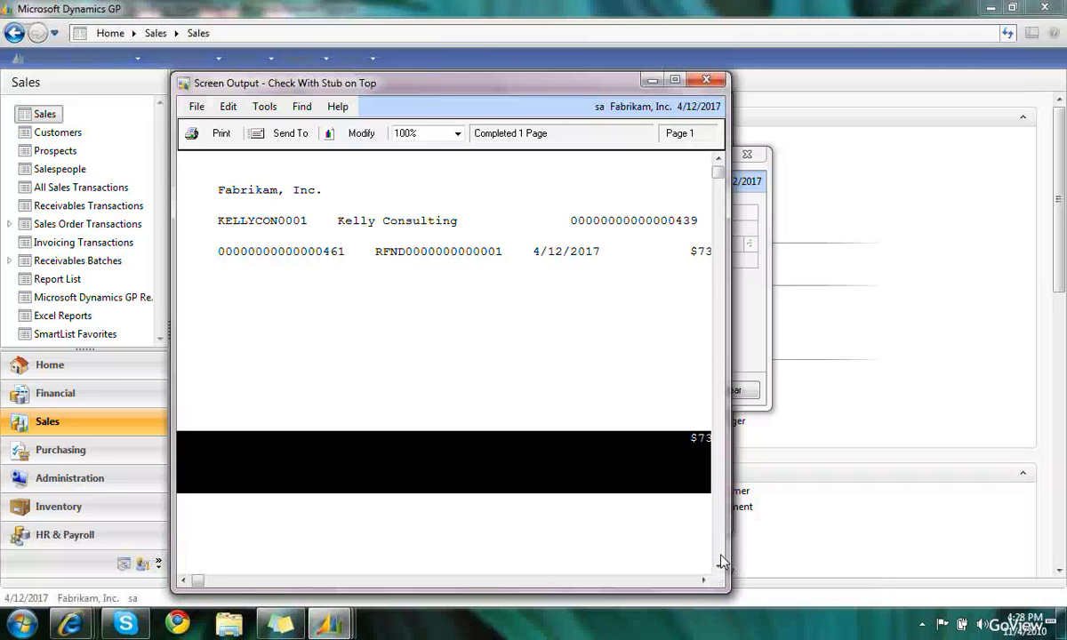
{"action": "scroll", "scroll_direction": "down", "scroll_amount": 3}
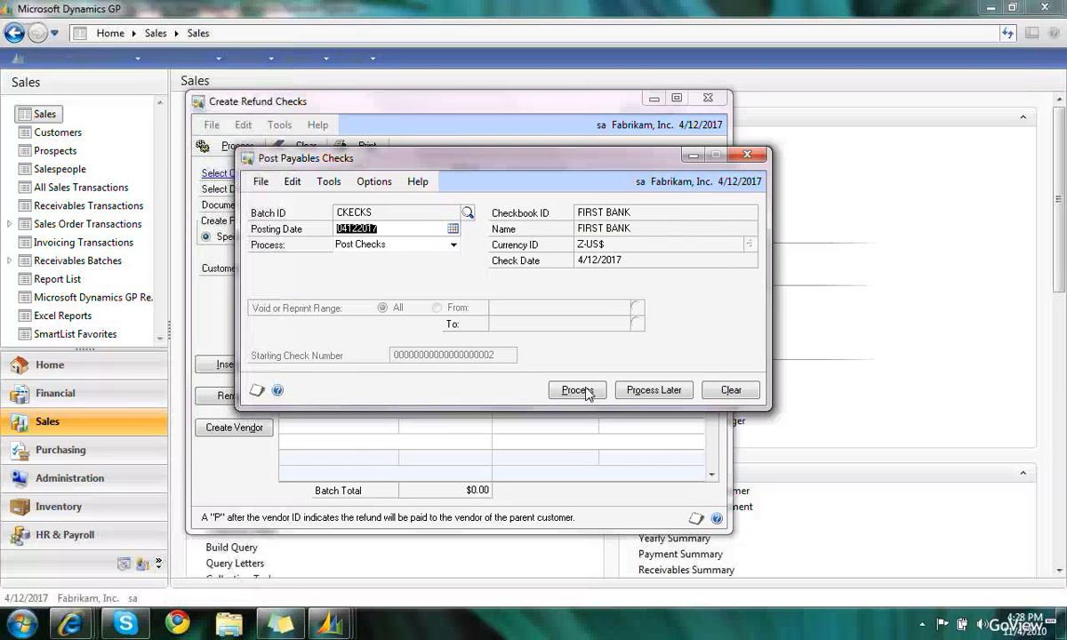
Step: Post the CKECKS checks batch, cancelling the distribution summary report
{"action": "left_click", "coordinate": [576, 390]}
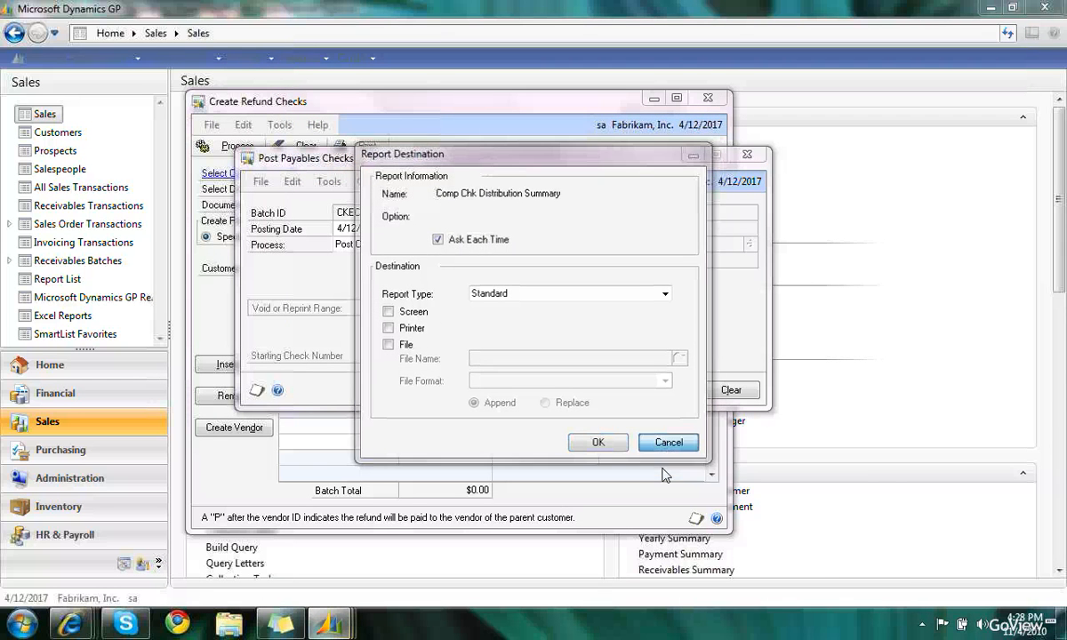
{"action": "left_click", "coordinate": [669, 443]}
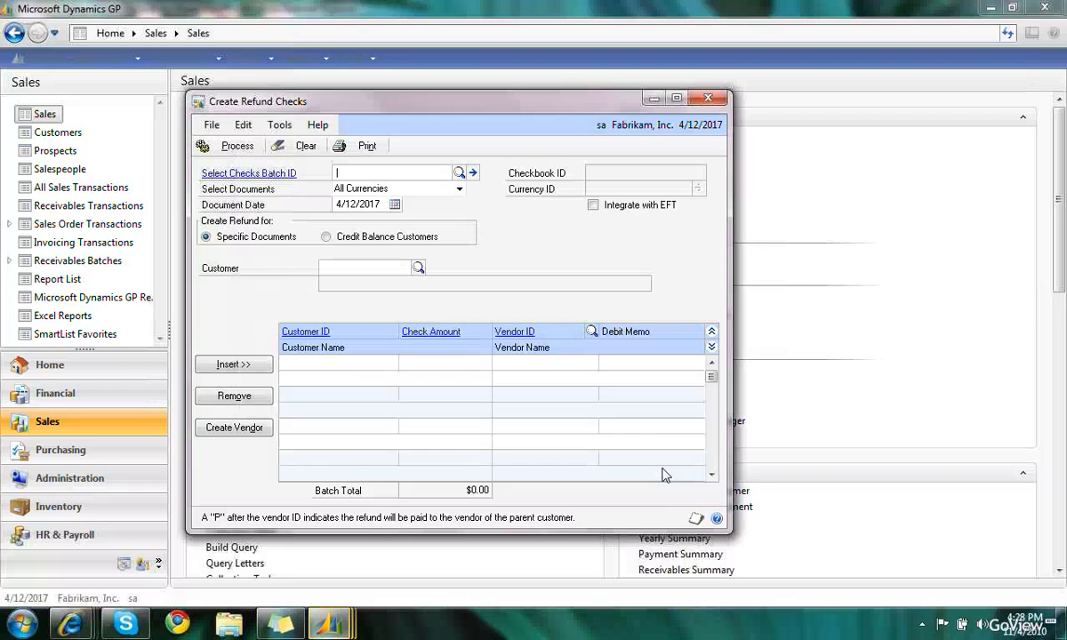
{"action": "left_click", "coordinate": [237, 146]}
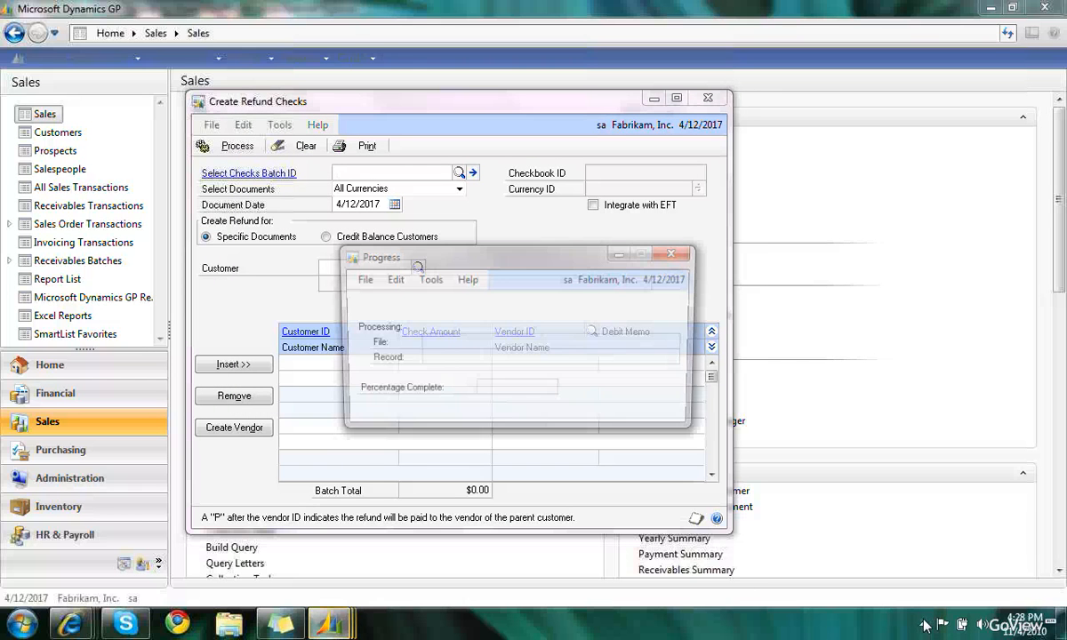